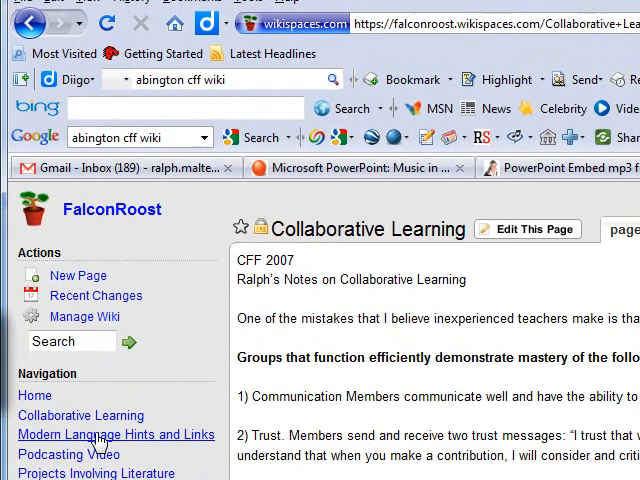
Go to the Modern Language Hints and Links page and read through its article text.
{"action": "left_click", "coordinate": [116, 434]}
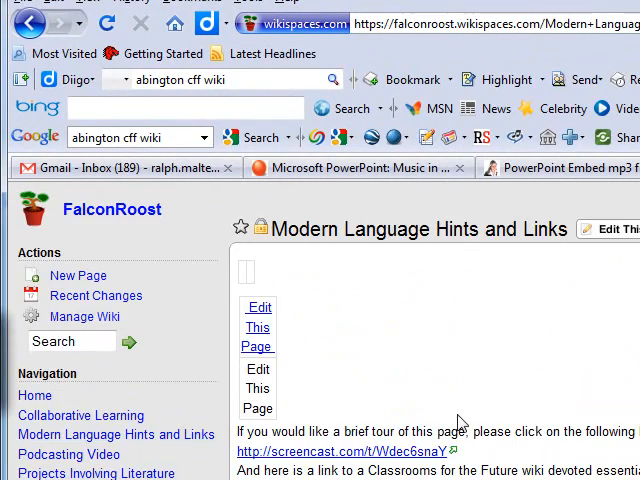
{"action": "scroll", "scroll_direction": "down", "scroll_amount": 3}
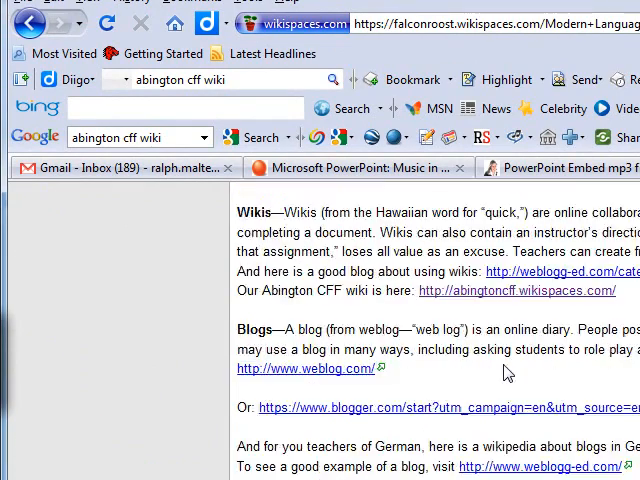
{"action": "scroll", "scroll_direction": "up", "scroll_amount": 3}
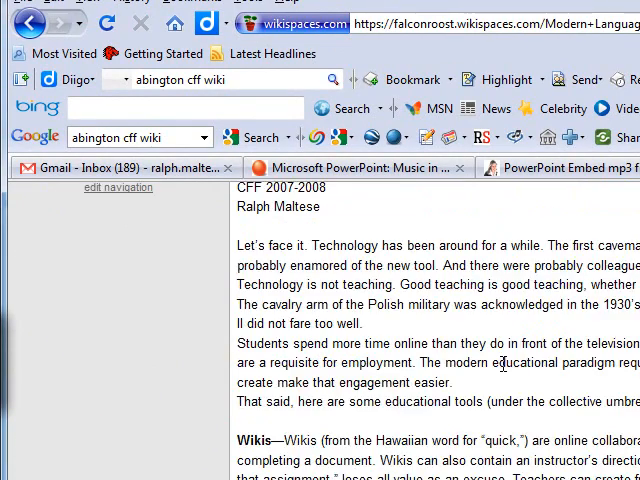
{"action": "scroll", "scroll_direction": "down", "scroll_amount": 3}
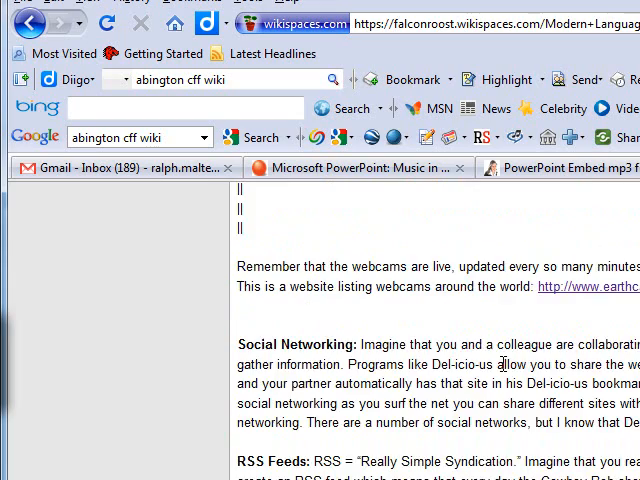
{"action": "scroll", "scroll_direction": "down", "scroll_amount": 3}
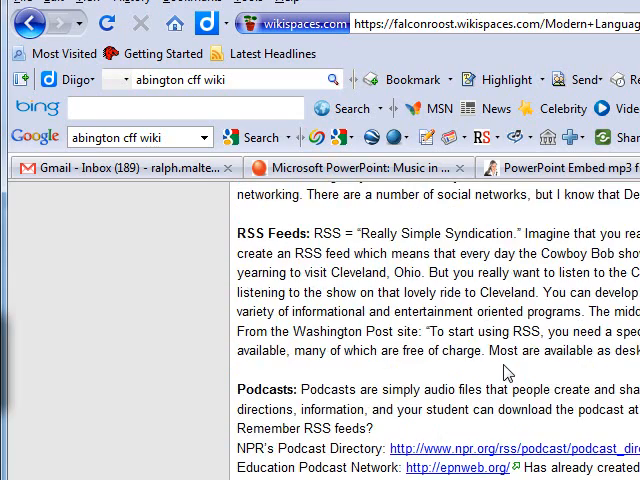
{"action": "scroll", "scroll_direction": "up", "scroll_amount": 3}
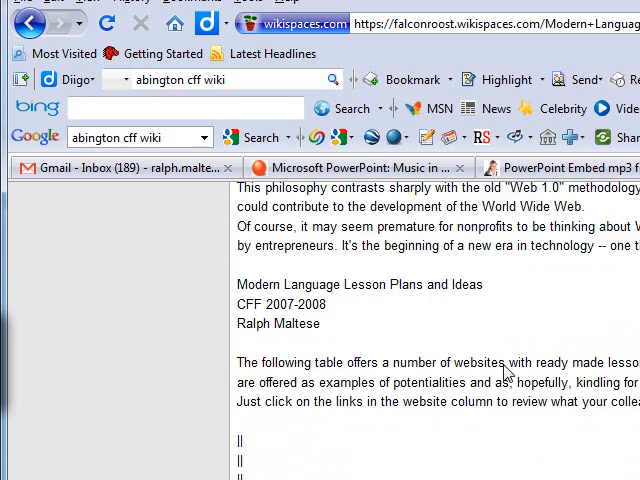
Reach the numbered city webcam table and follow the Paris live webcam link.
{"action": "scroll", "scroll_direction": "down", "scroll_amount": 3}
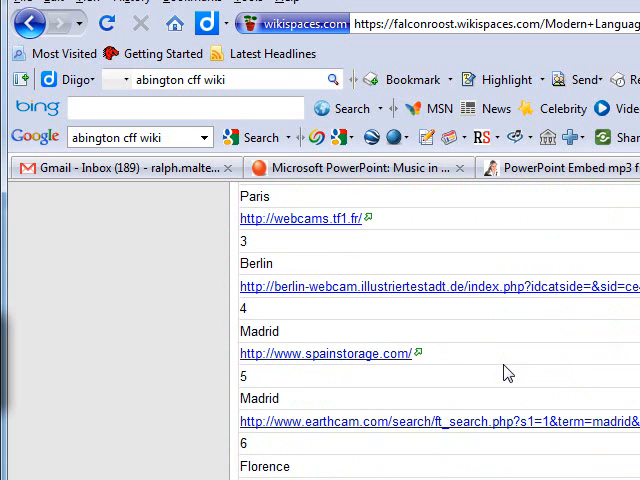
{"action": "scroll", "scroll_direction": "up", "scroll_amount": 3}
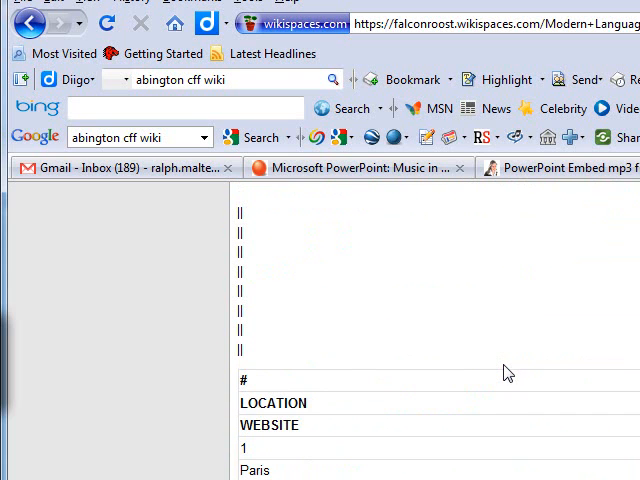
{"action": "scroll", "scroll_direction": "down", "scroll_amount": 3}
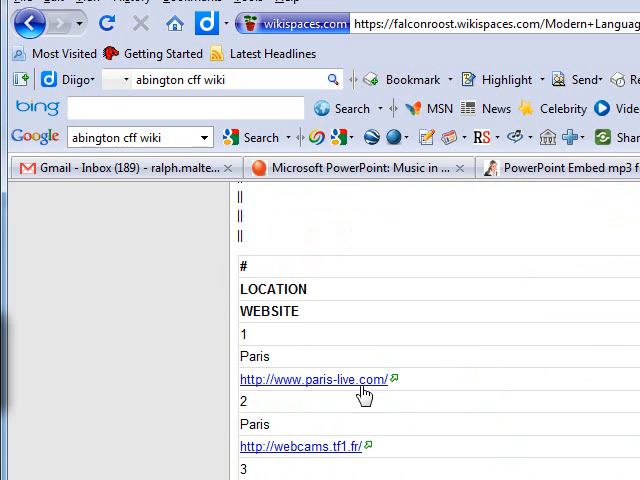
{"action": "mouse_move", "coordinate": [304, 388]}
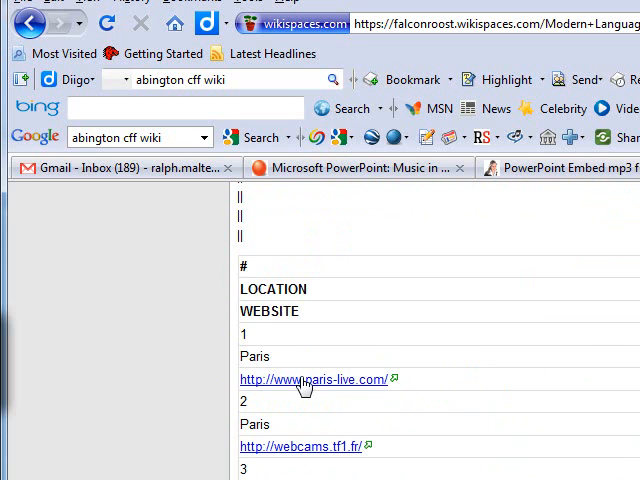
{"action": "left_click", "coordinate": [312, 380]}
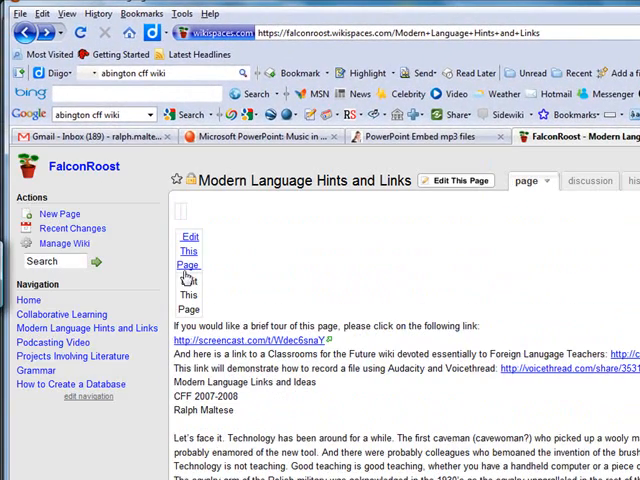
Visit the Podcasting Video page, then continue to Projects Involving Literature.
{"action": "left_click", "coordinate": [50, 342]}
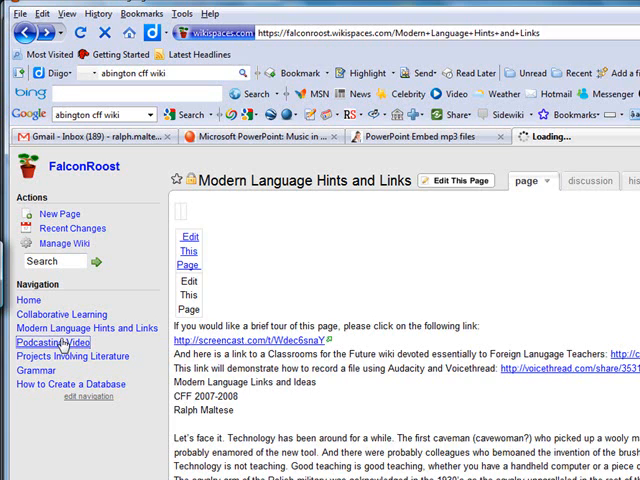
{"action": "left_click", "coordinate": [54, 342]}
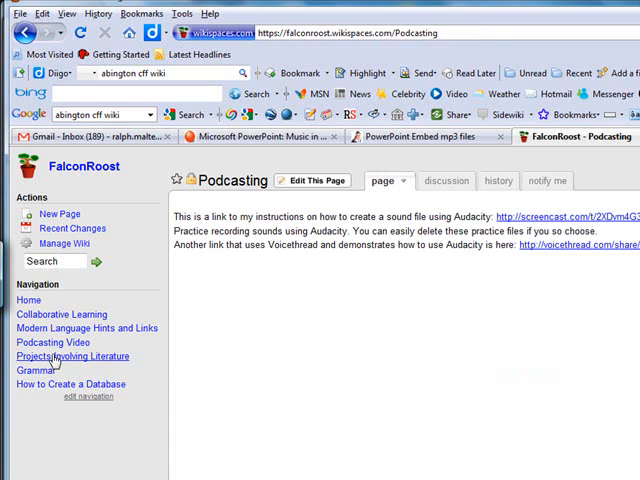
{"action": "left_click", "coordinate": [72, 356]}
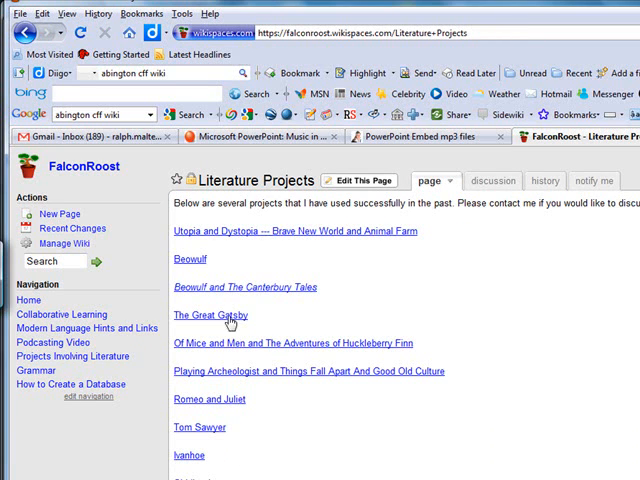
Read the Beowulf and The Canterbury Tales write-up, then return to the Literature Projects list.
{"action": "left_click", "coordinate": [244, 288]}
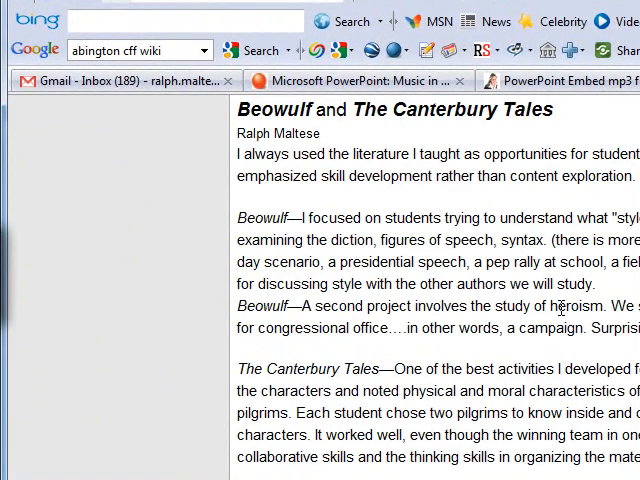
{"action": "scroll", "scroll_direction": "up", "scroll_amount": 3}
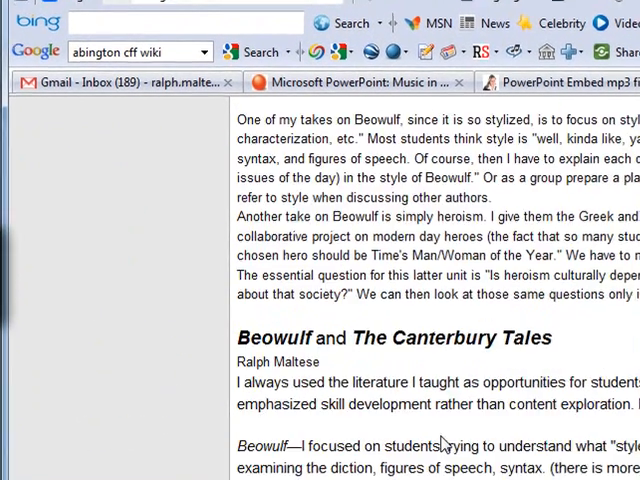
{"action": "left_click", "coordinate": [24, 36]}
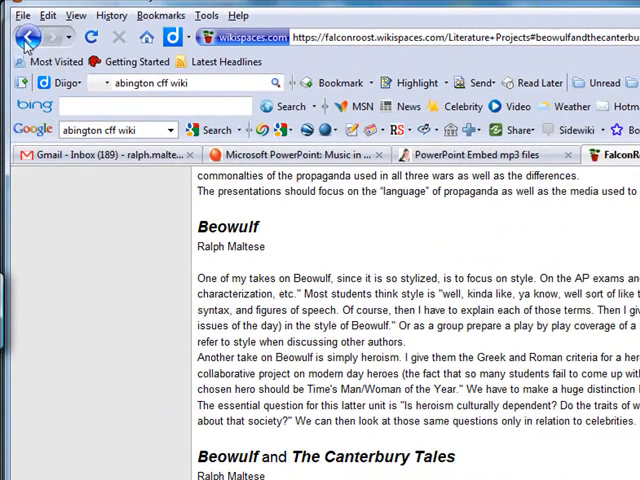
{"action": "left_click", "coordinate": [28, 36]}
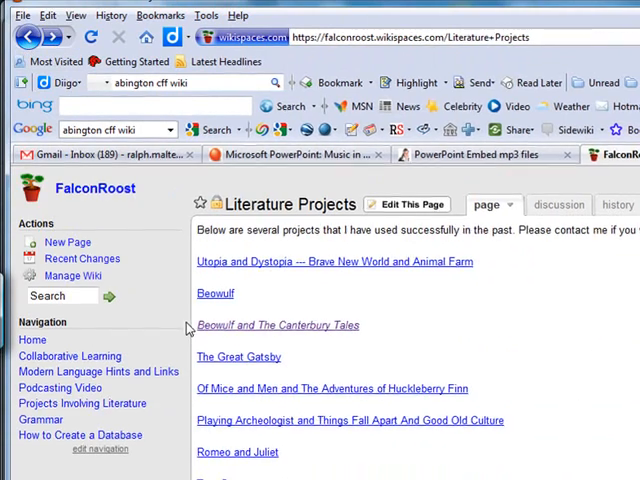
{"action": "scroll", "scroll_direction": "down", "scroll_amount": 3}
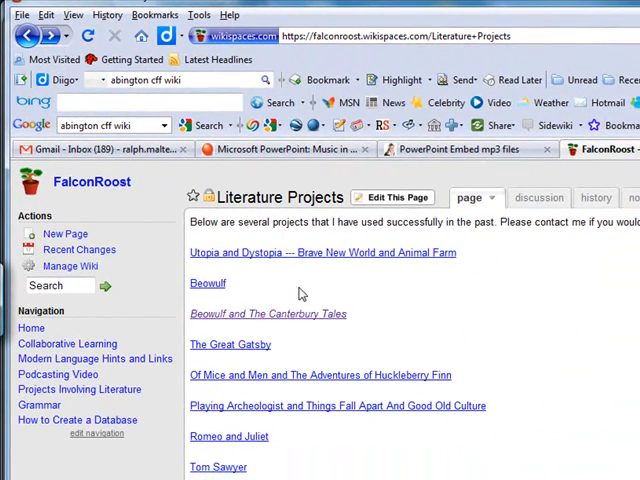
{"action": "mouse_move", "coordinate": [400, 308]}
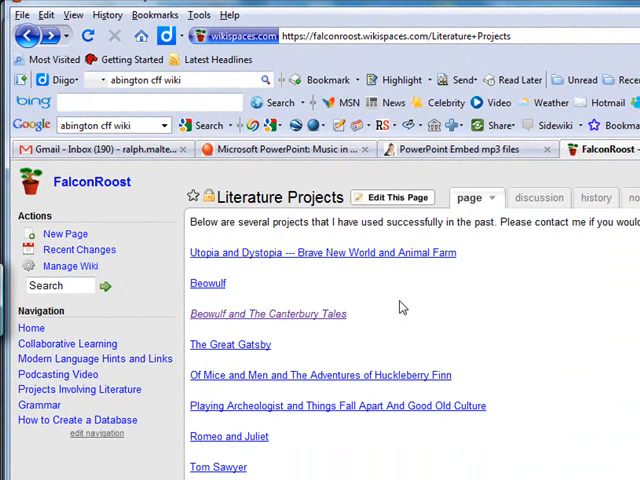
{"action": "mouse_move", "coordinate": [228, 392]}
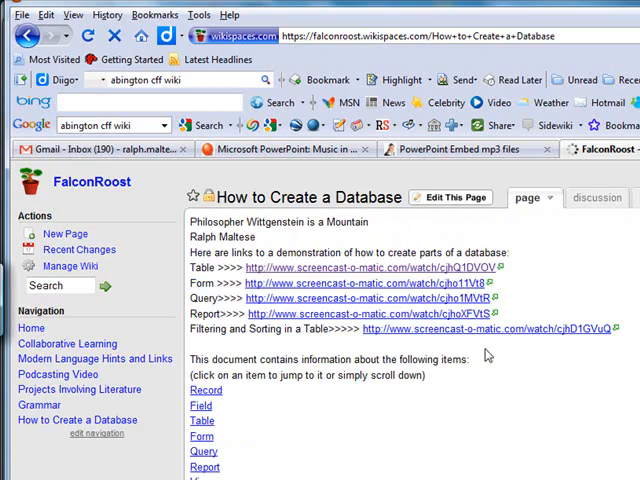
{"action": "scroll", "scroll_direction": "down", "scroll_amount": 3}
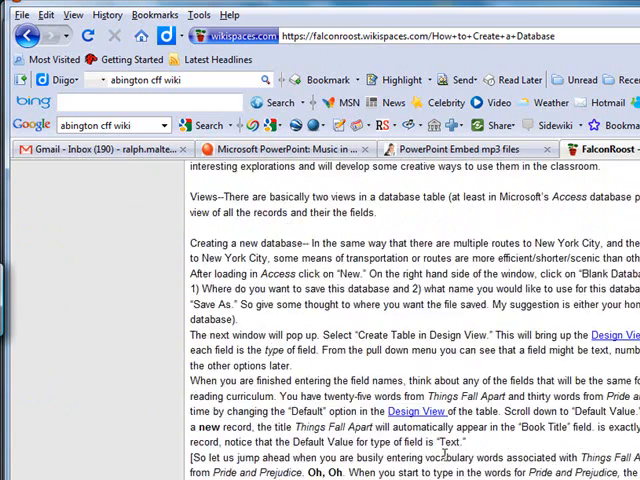
{"action": "scroll", "scroll_direction": "up", "scroll_amount": 3}
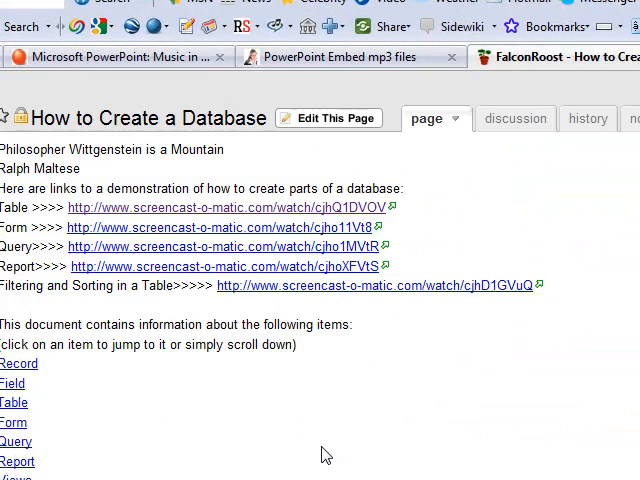
{"action": "mouse_move", "coordinate": [610, 238]}
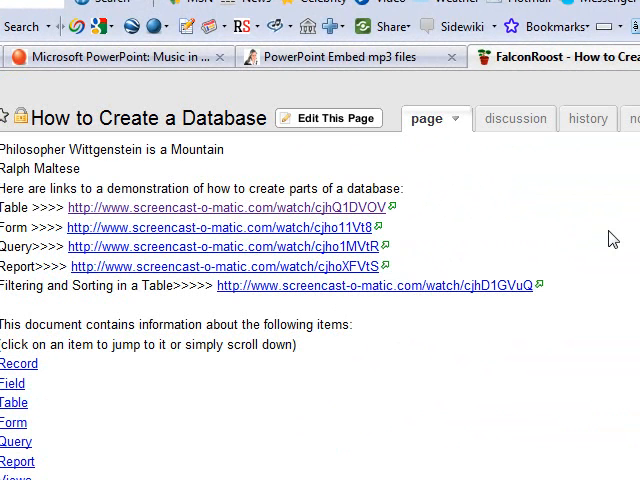
{"action": "mouse_move", "coordinate": [310, 440]}
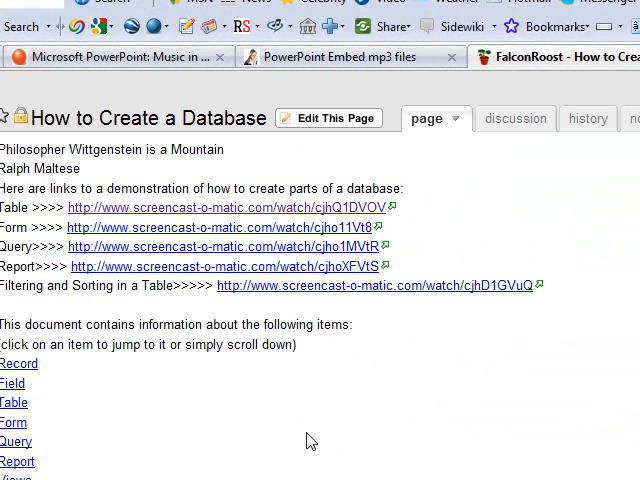